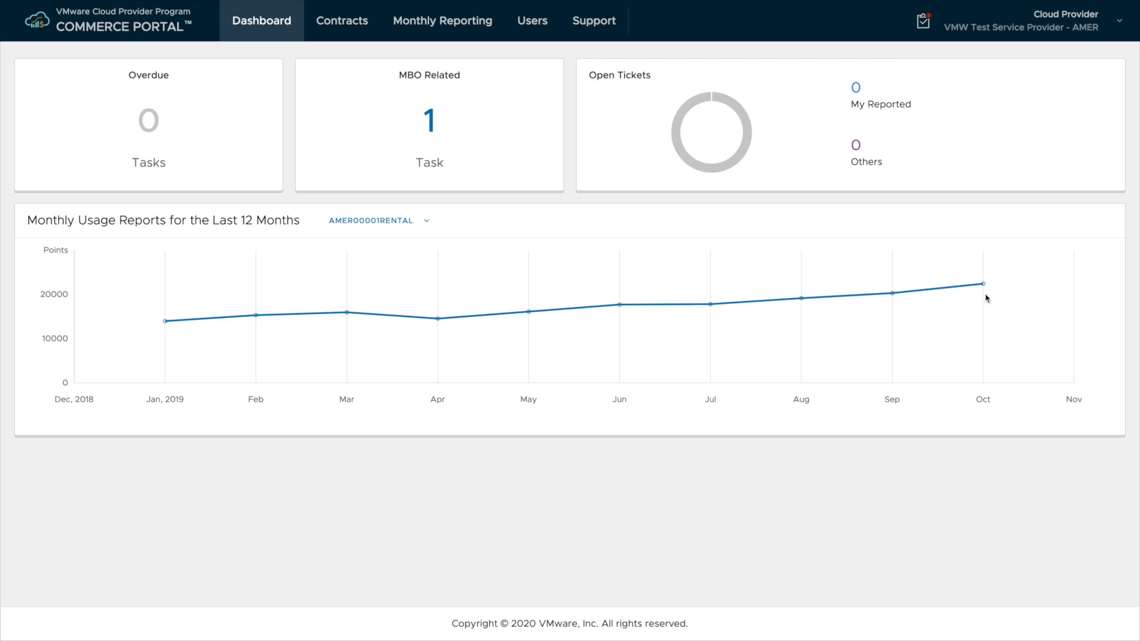
mouse_move(990, 301)
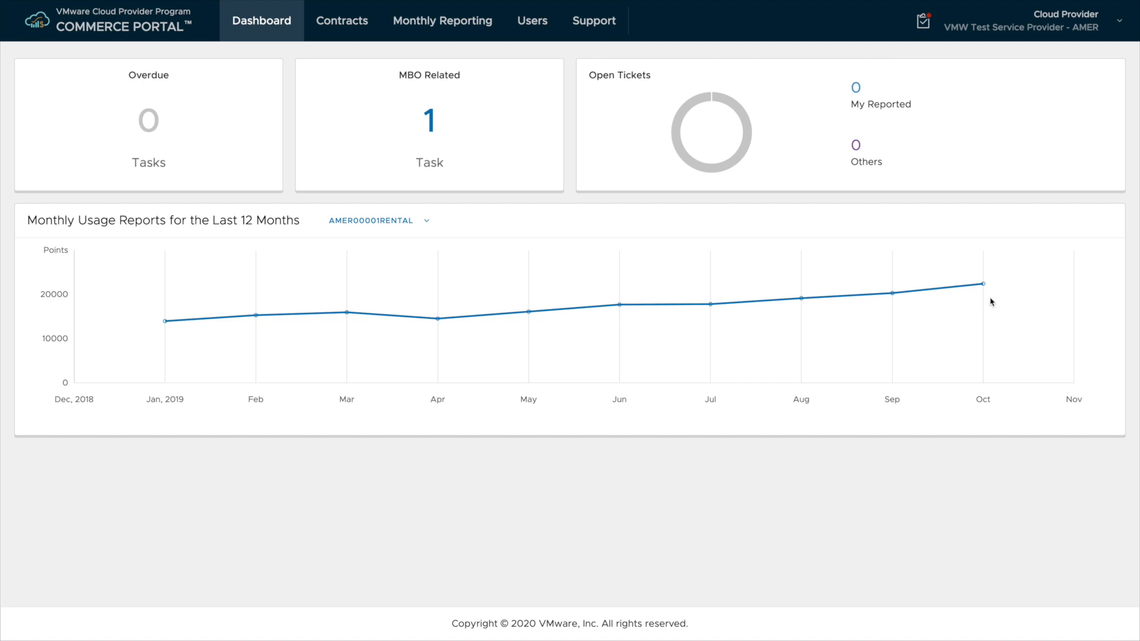
mouse_move(989, 300)
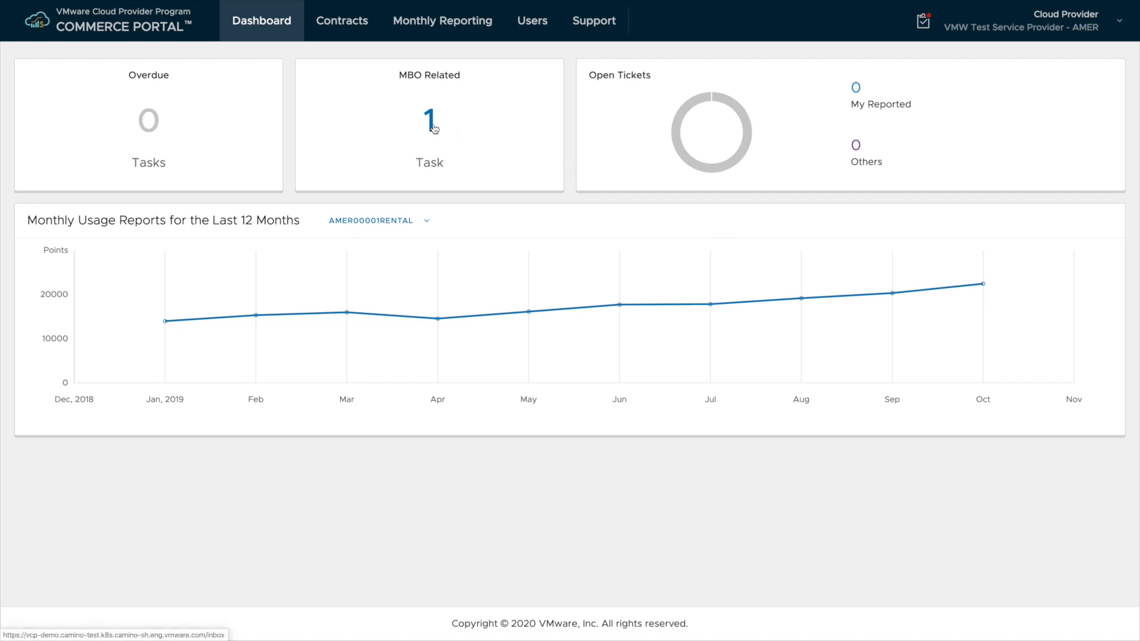
mouse_move(924, 29)
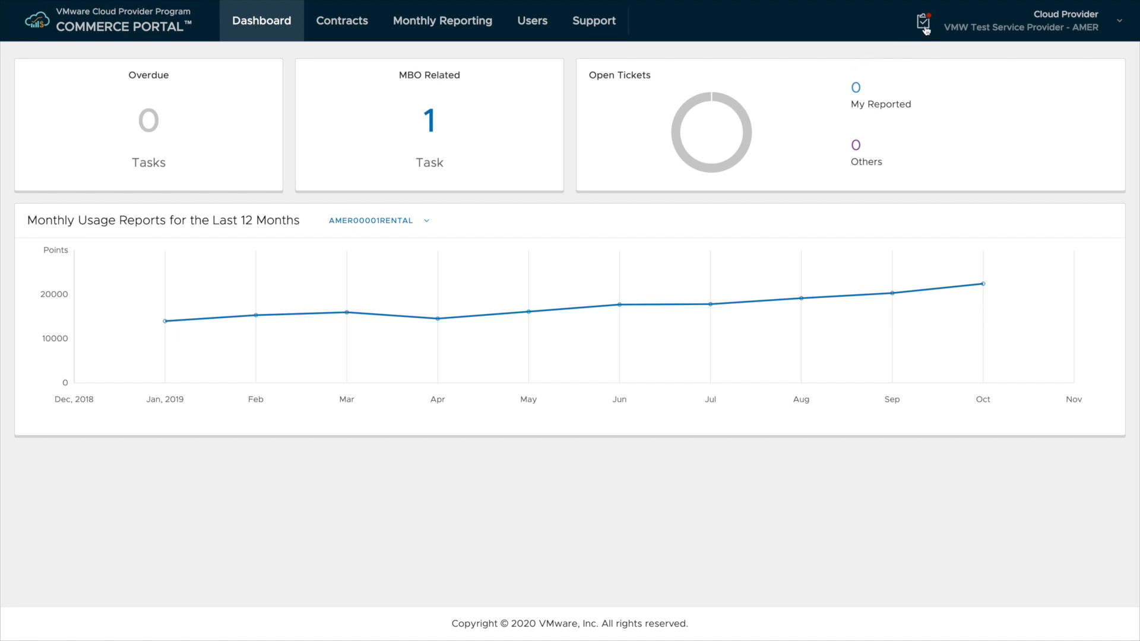
Show the header task notifications listing the MBO Pending Report for Nov 2019.
click(923, 20)
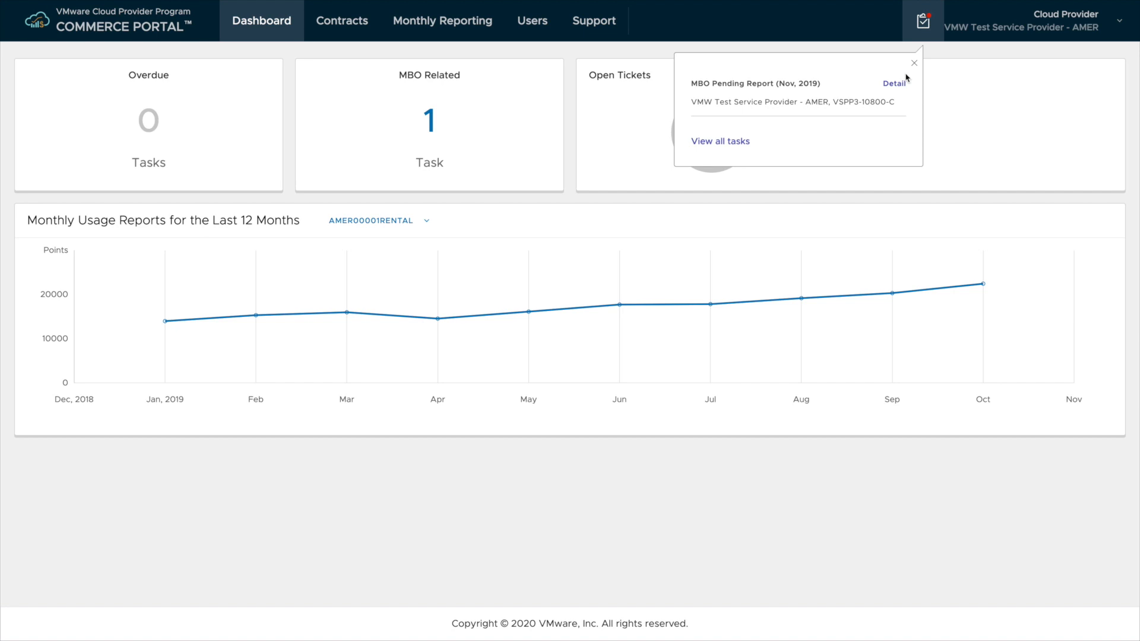
mouse_move(762, 86)
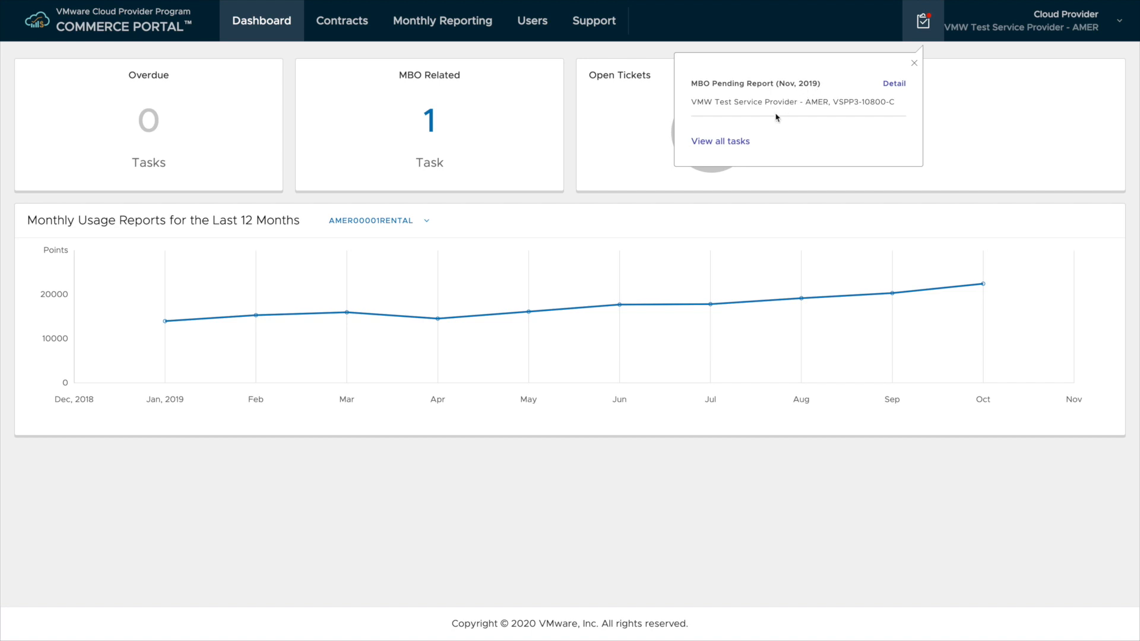
Enter purchase order 'CP-PO-NUMBER-NOV' and usage units 2300, 400 and 110 on the Nov 2019 report.
click(893, 83)
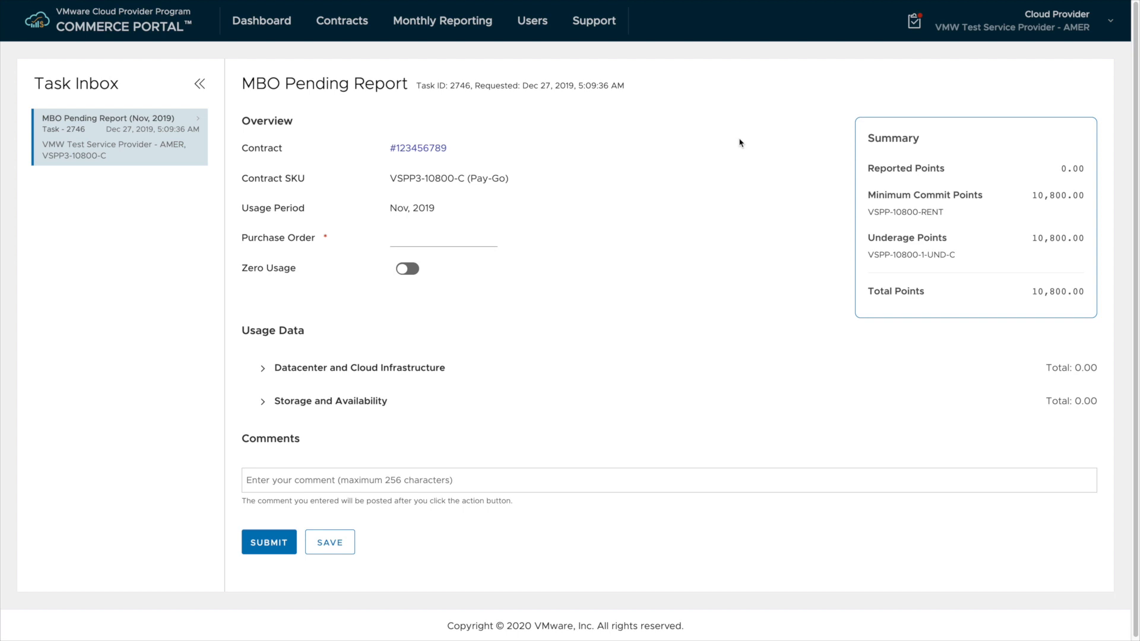
mouse_move(398, 190)
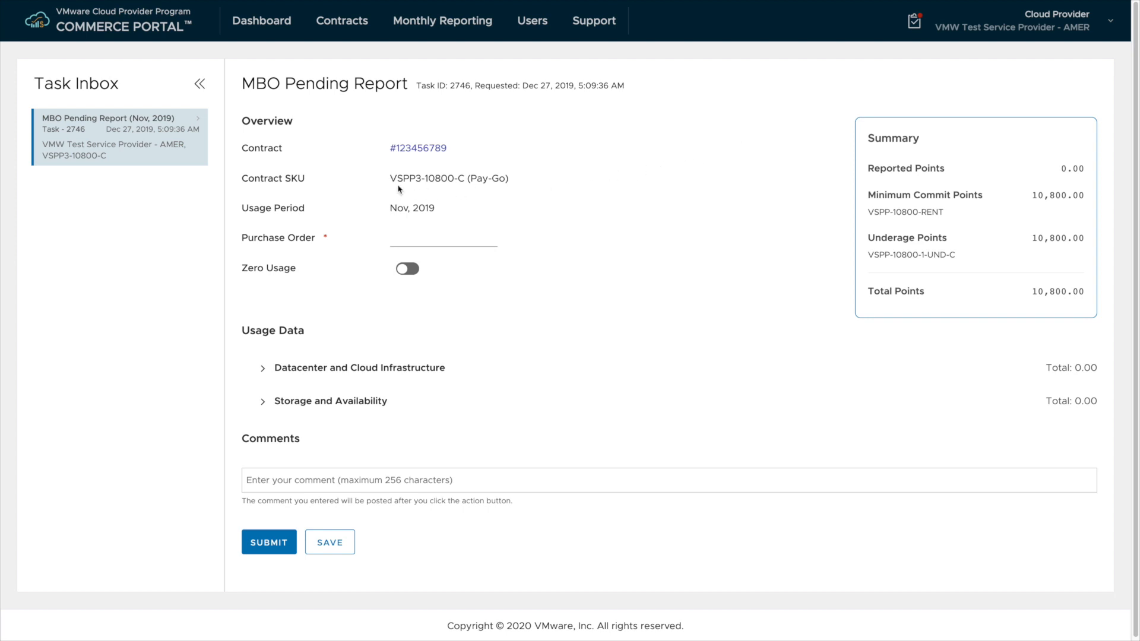
text(CP-PO-NUMBER-NOV)
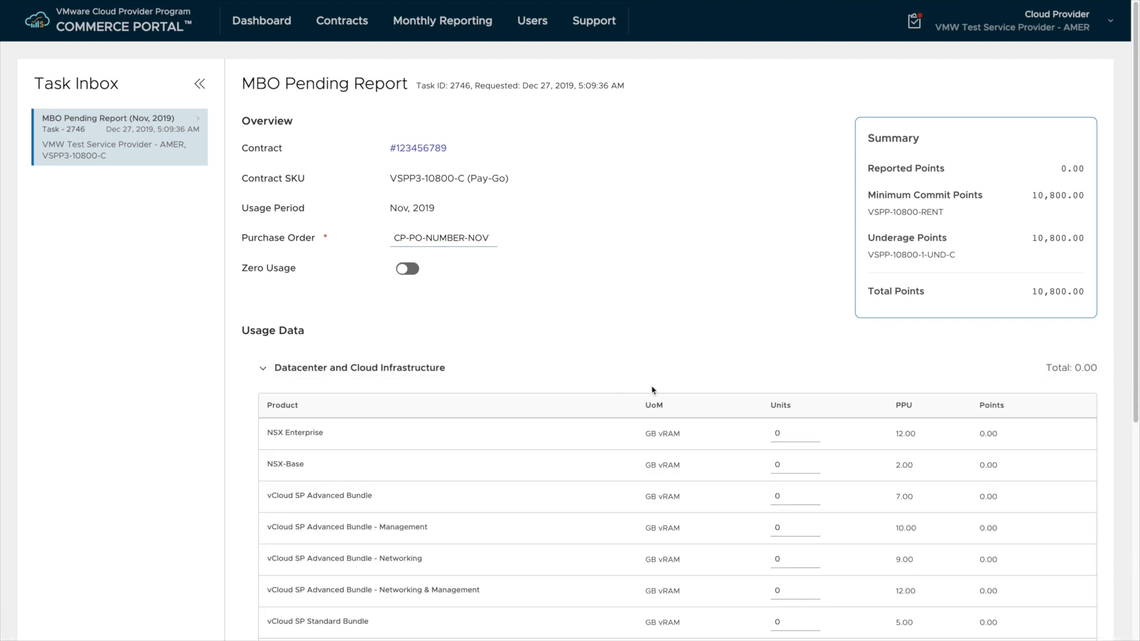
scroll(down, 3)
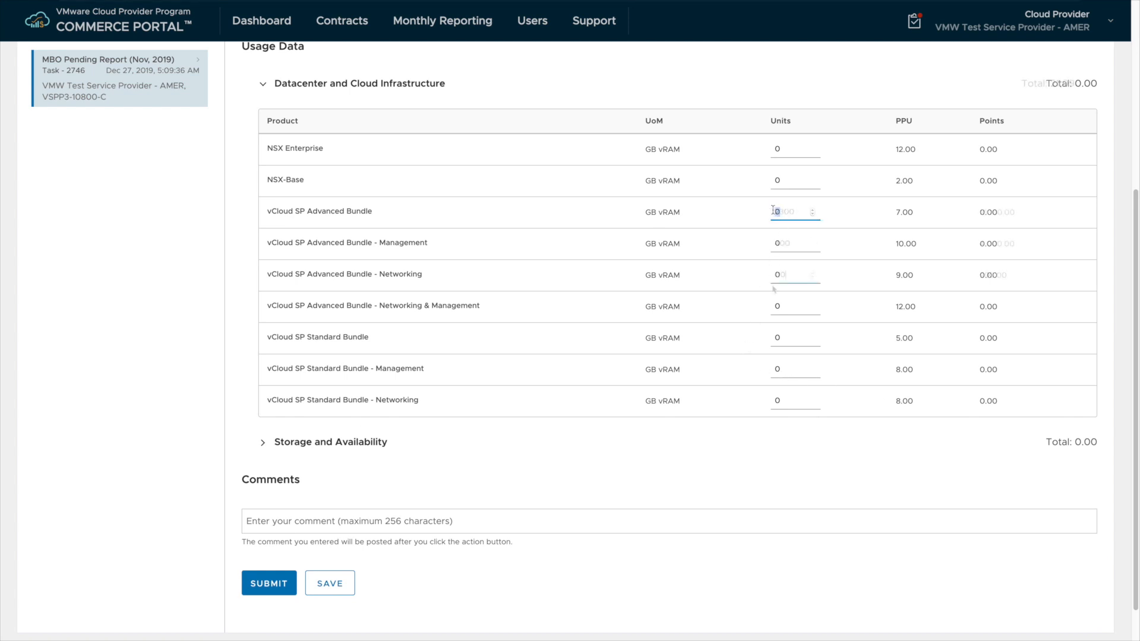
text(110)
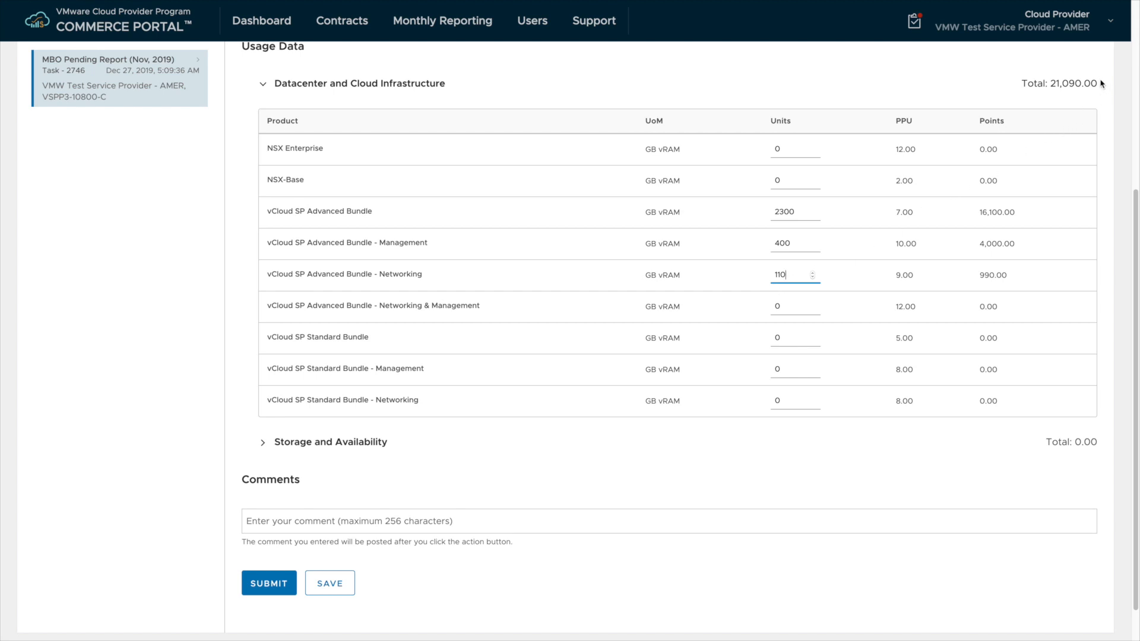
mouse_move(1049, 122)
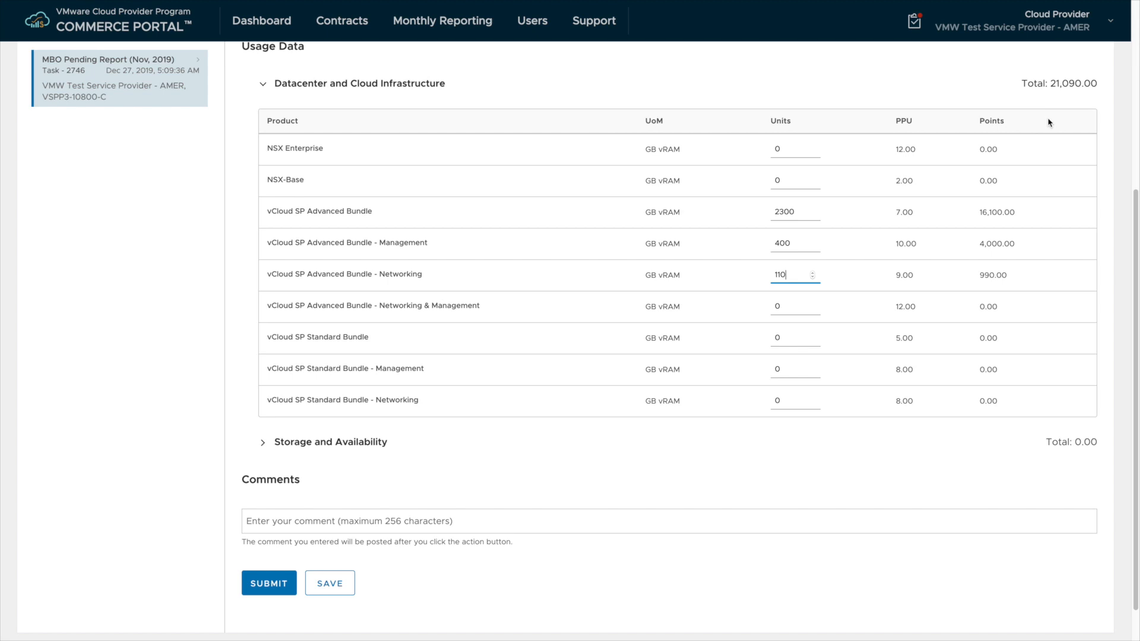
mouse_move(918, 302)
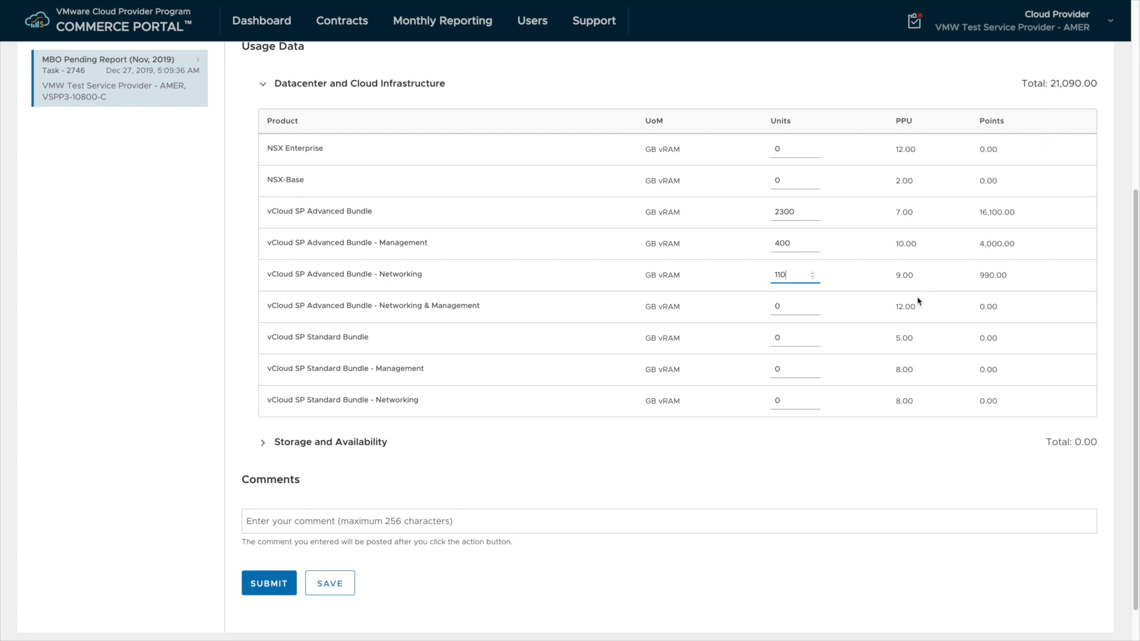
Add the comment 'Monthly Usage for November 2019.' and submit the report.
click(331, 441)
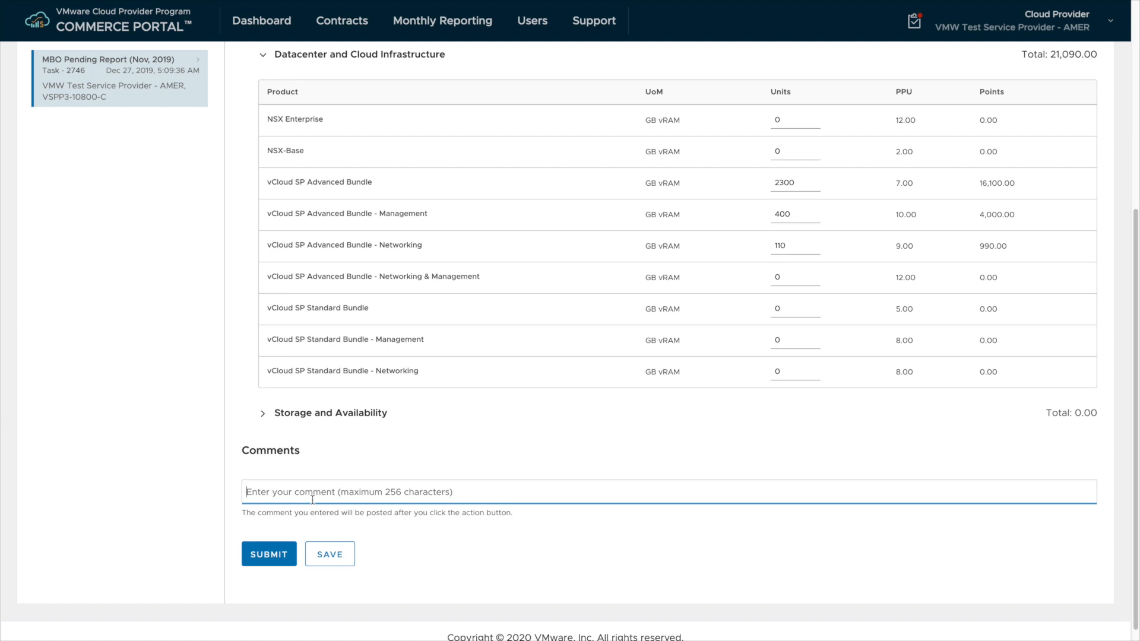
text(Monthly Usage for November 2019.)
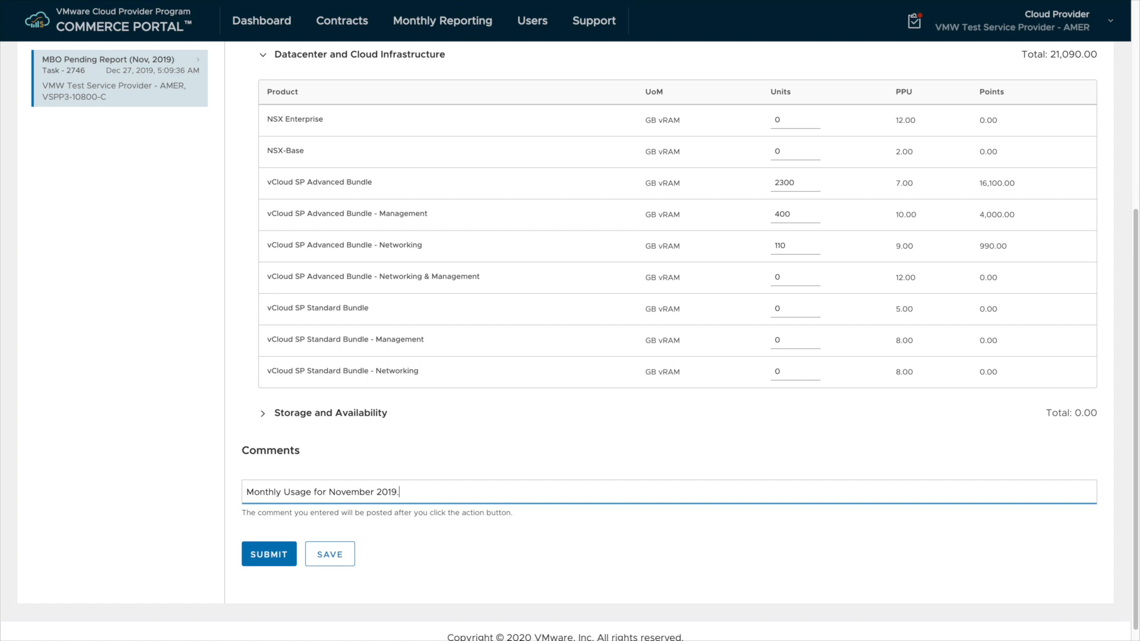
mouse_move(269, 554)
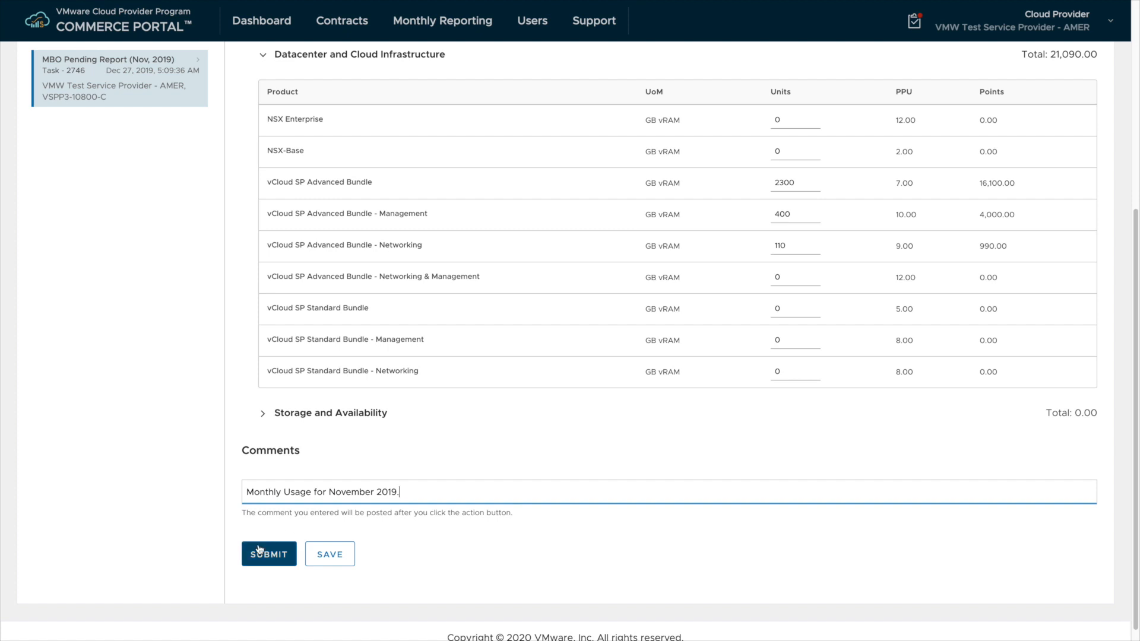
click(269, 554)
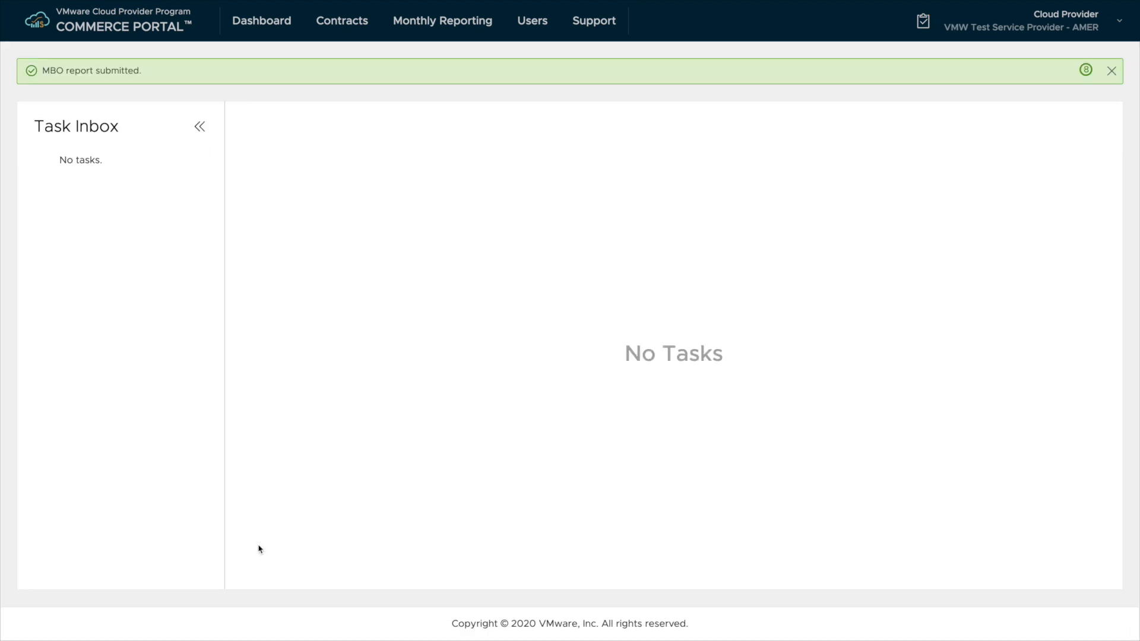
mouse_move(65, 64)
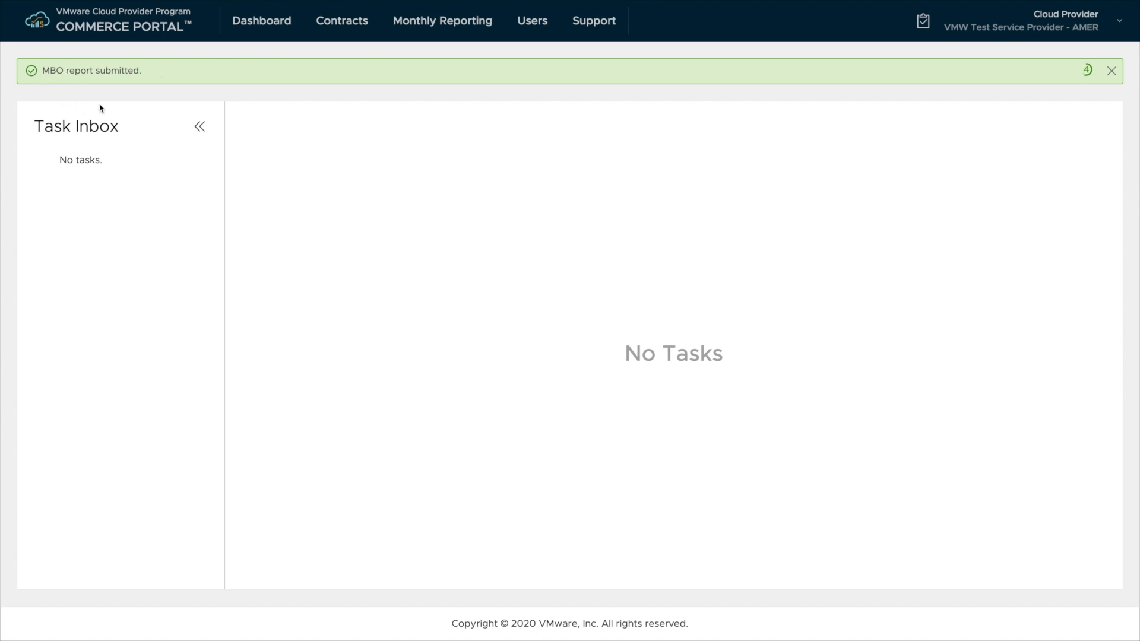
Navigate to monthly usage reporting and open the closed November 2019 billing order.
click(261, 21)
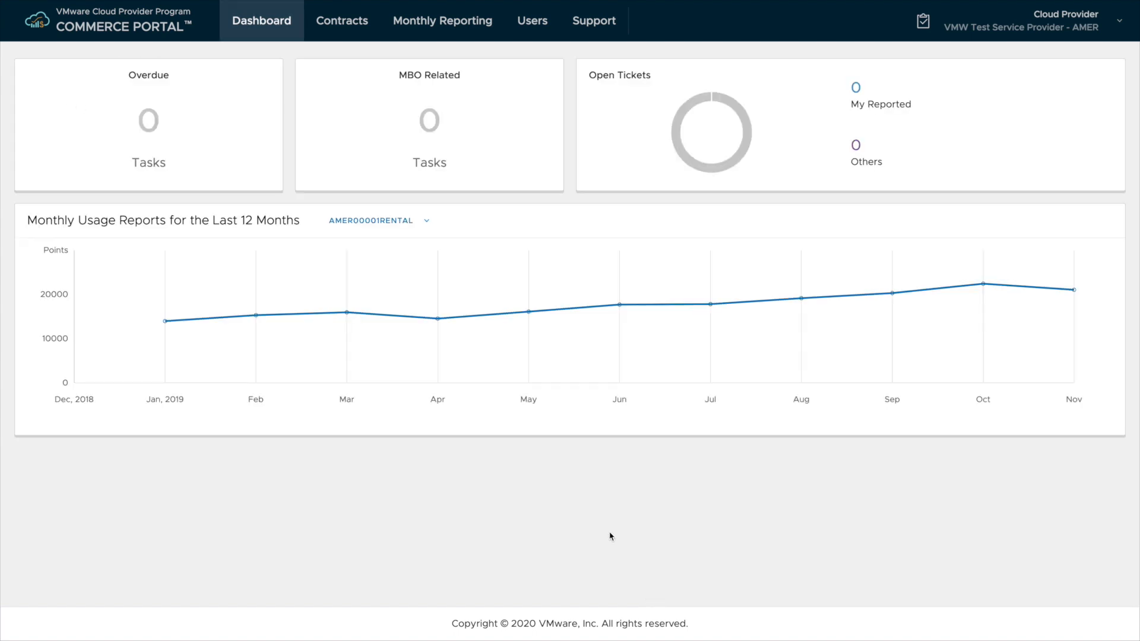
mouse_move(614, 529)
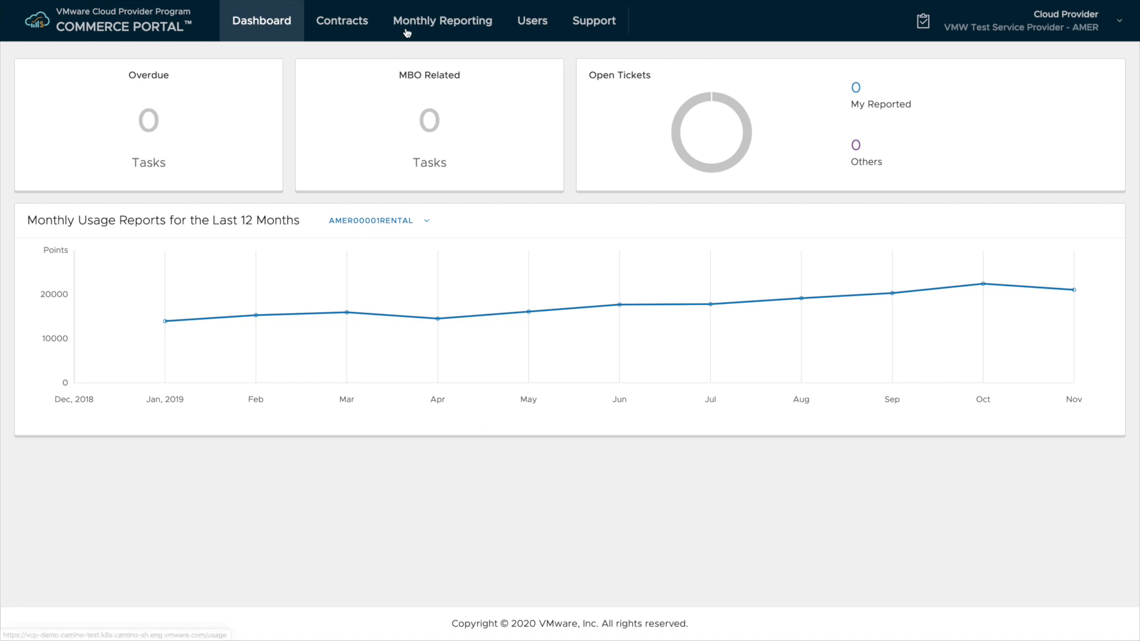
click(441, 20)
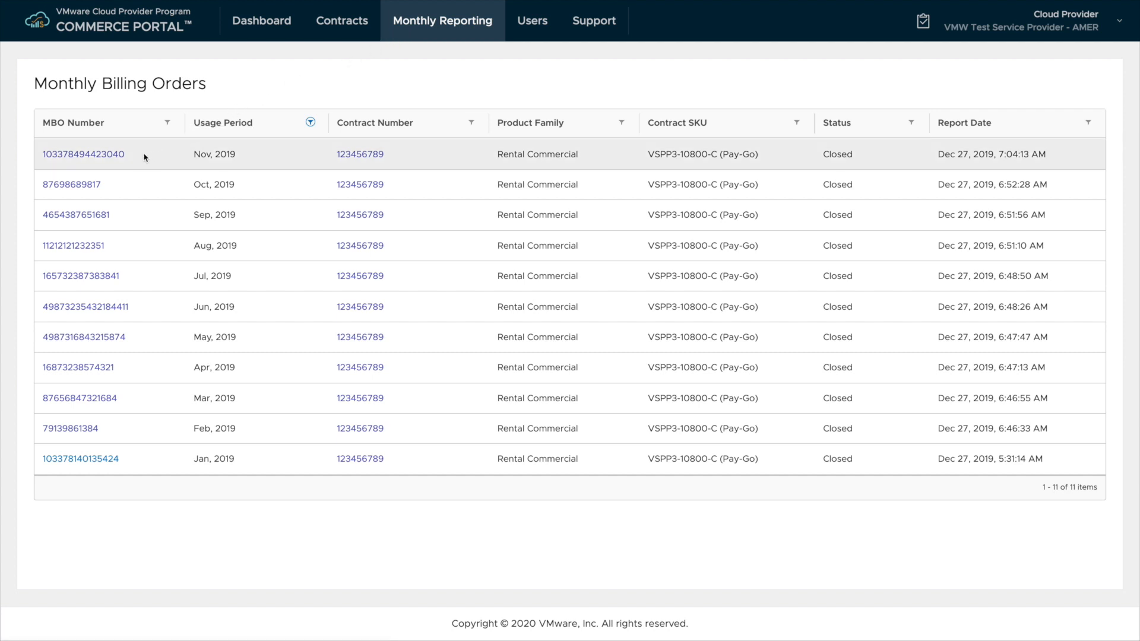
click(83, 153)
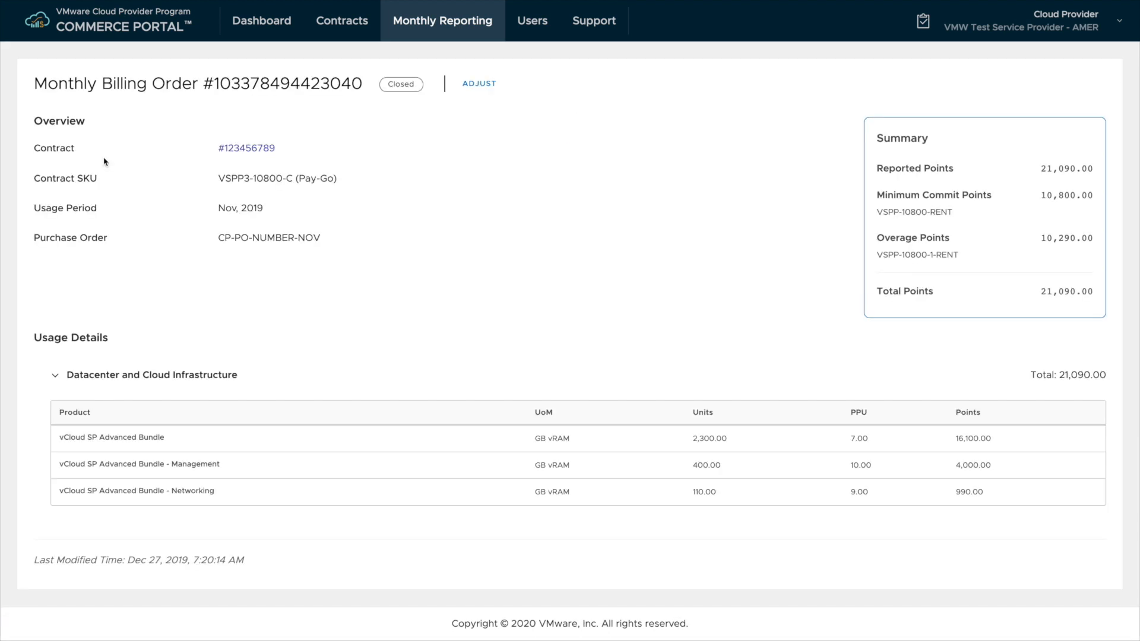
mouse_move(157, 189)
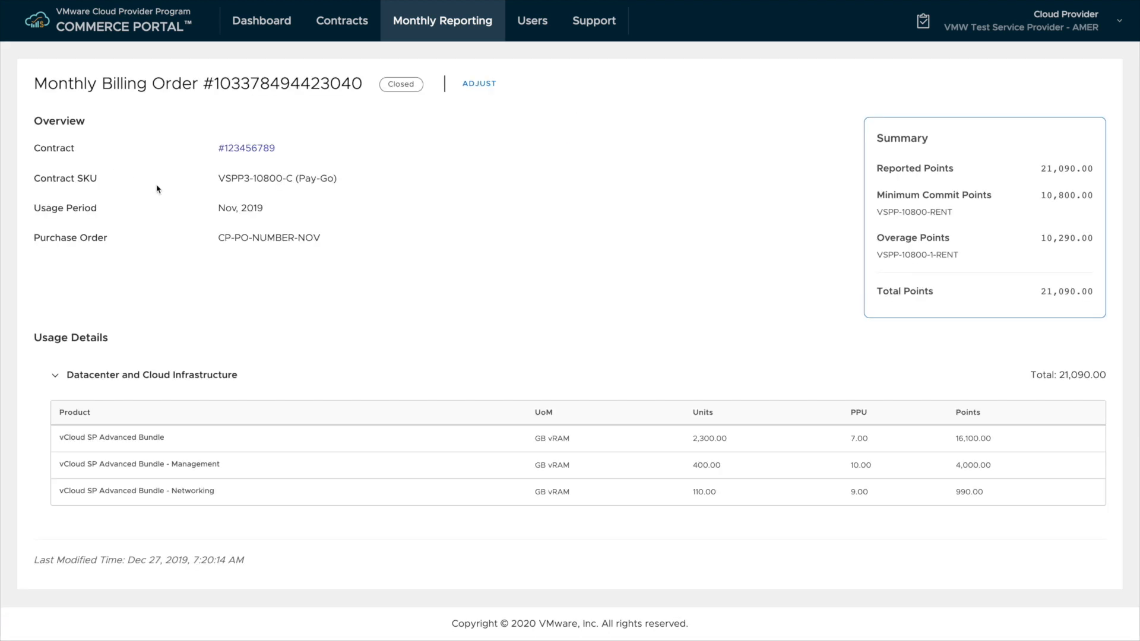
mouse_move(747, 463)
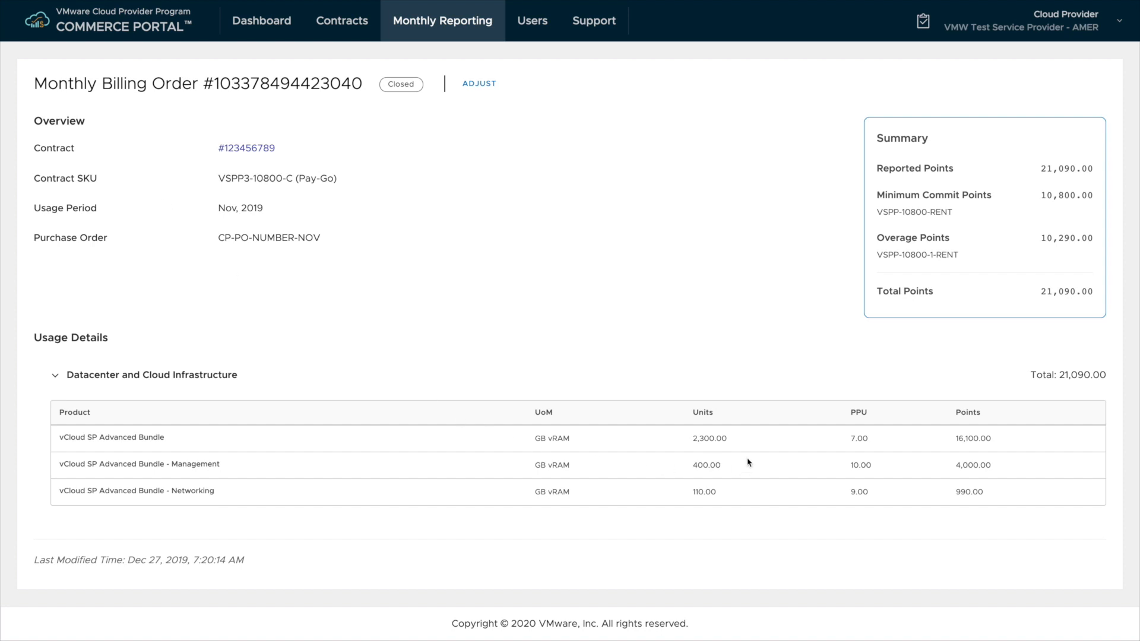
Request an adjustment of the closed order, bringing up the Trigger MBO Adjustment prompt.
double_click(704, 465)
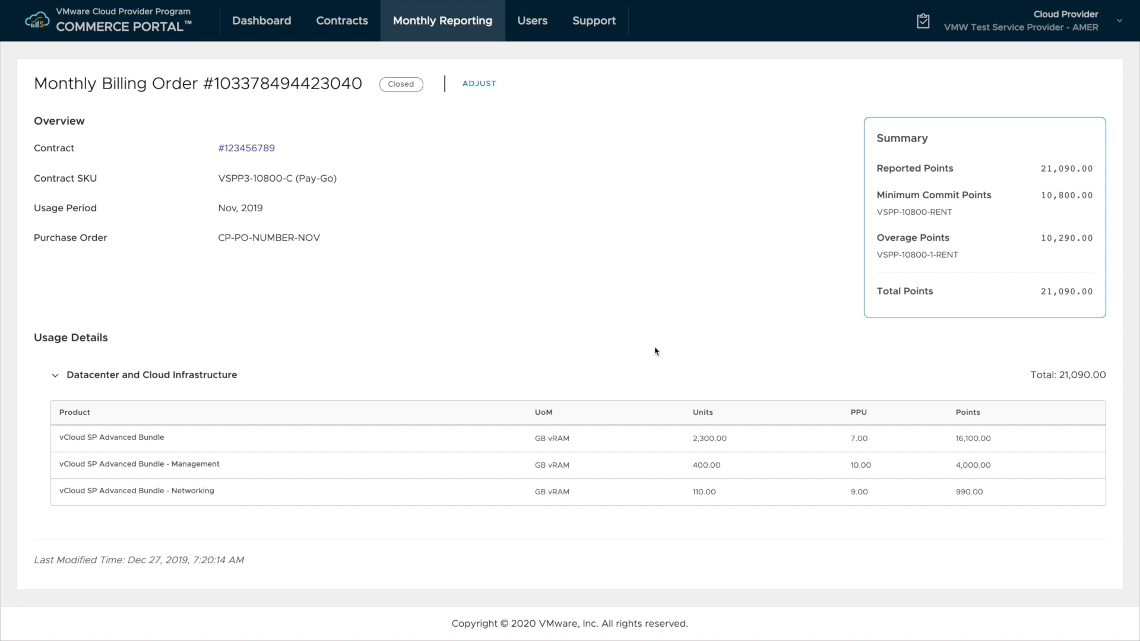
mouse_move(478, 83)
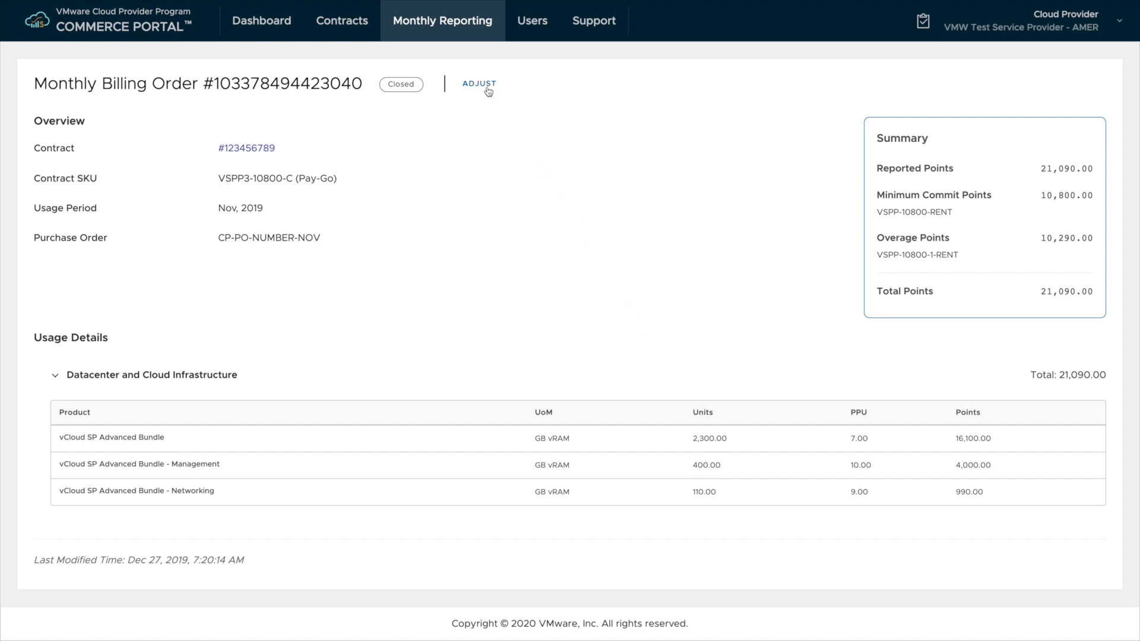
click(478, 83)
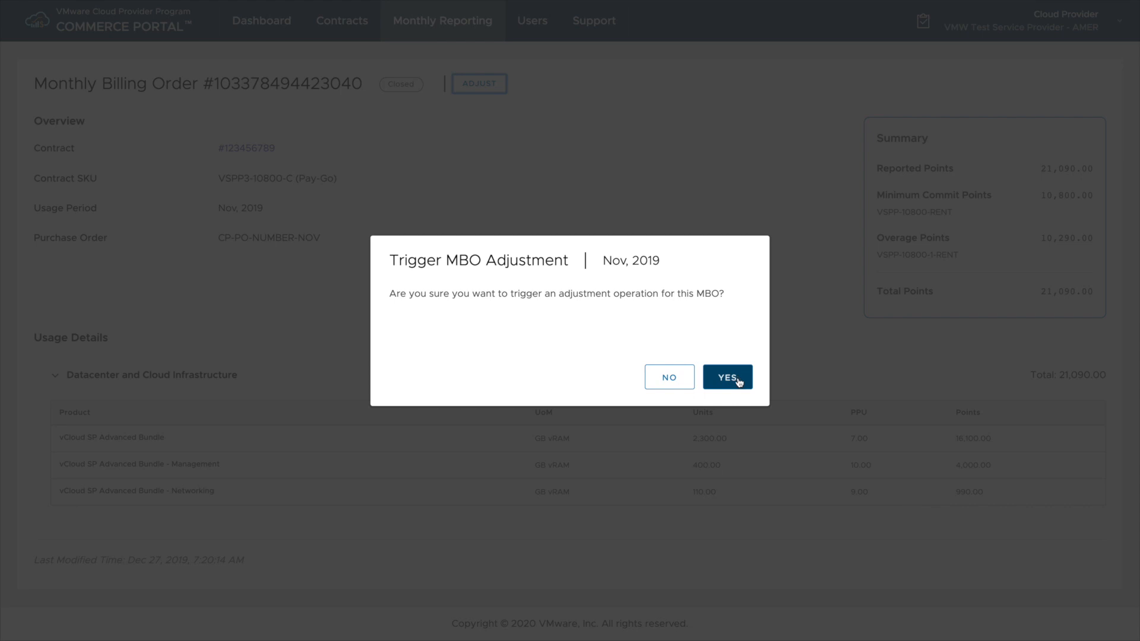
Confirm the adjustment with YES and go to the inbox's pending-adjustment task.
click(727, 376)
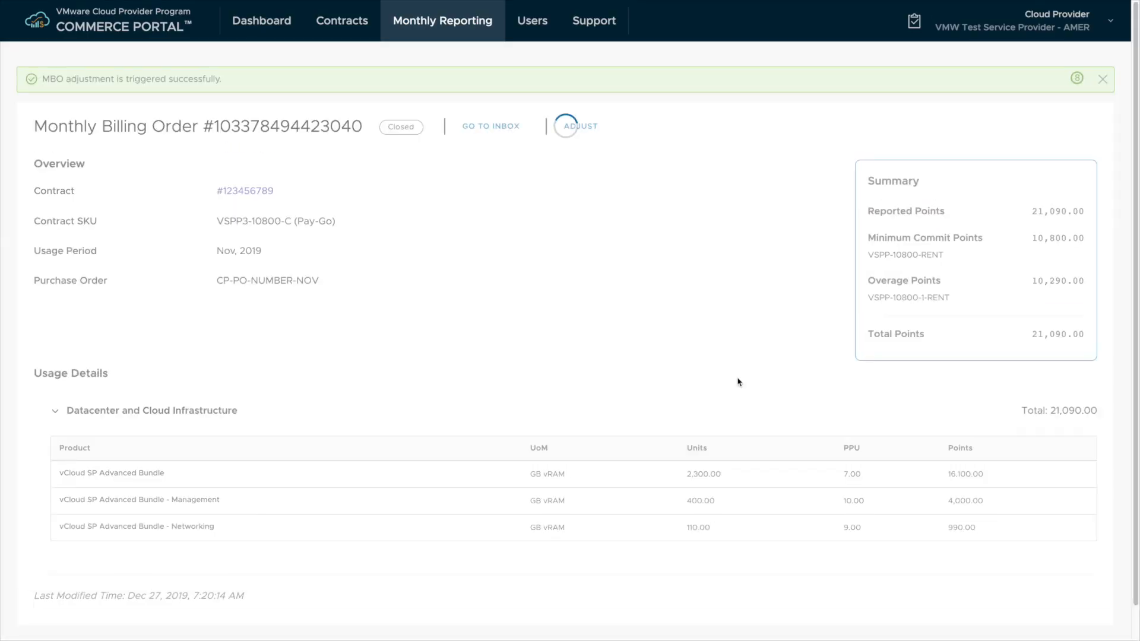
click(577, 126)
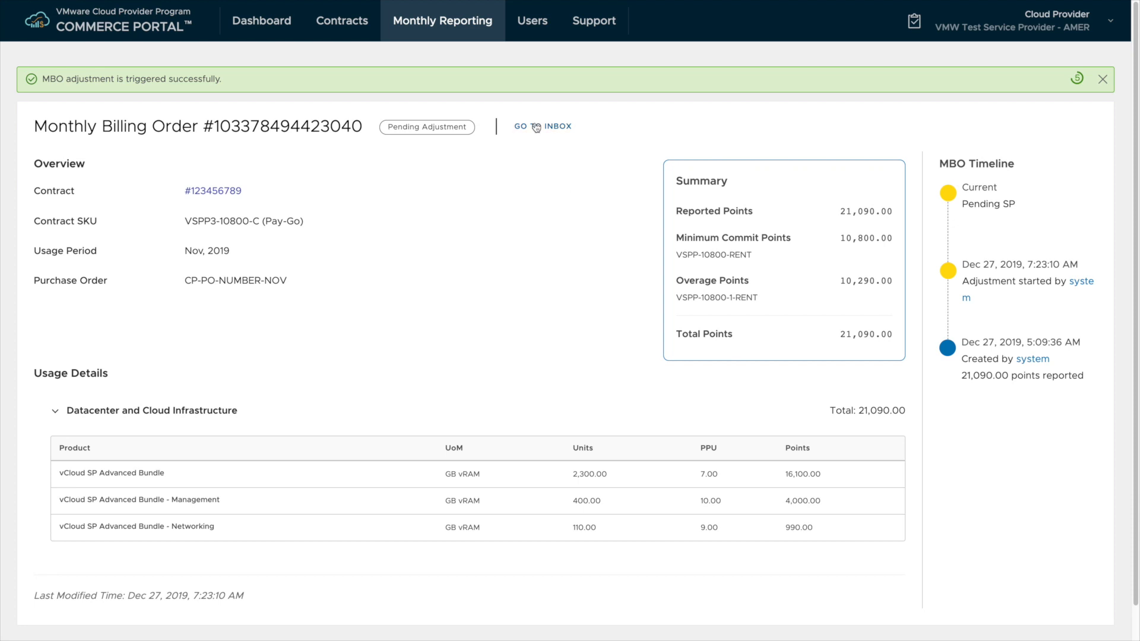
click(541, 126)
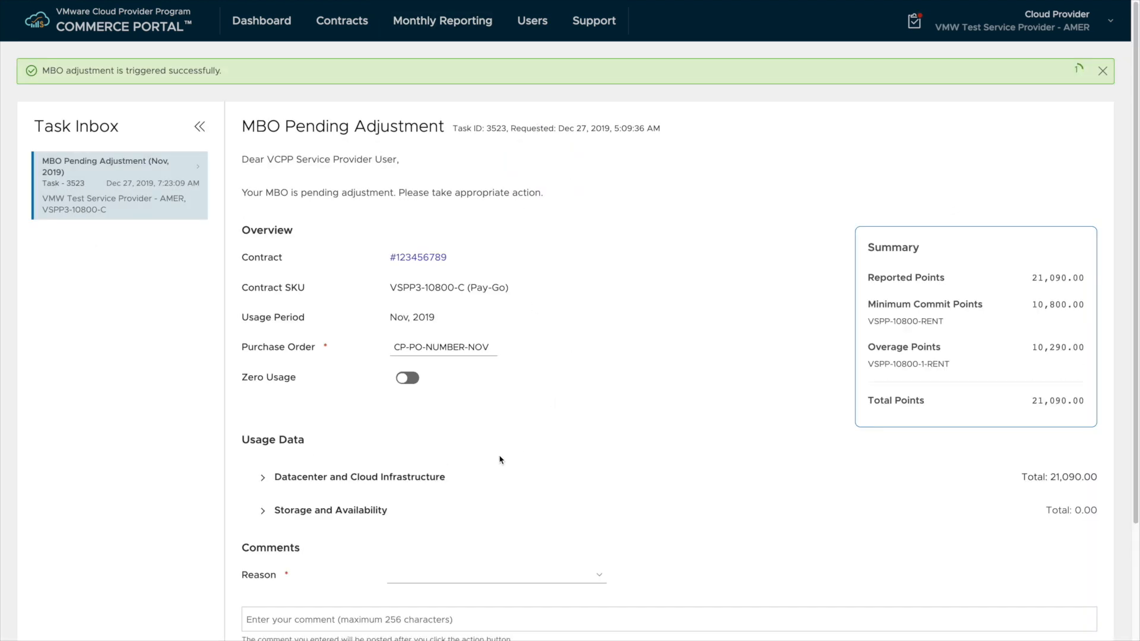
Change the Management bundle units from 400 to 420 under Datacenter and Cloud Infrastructure.
click(262, 477)
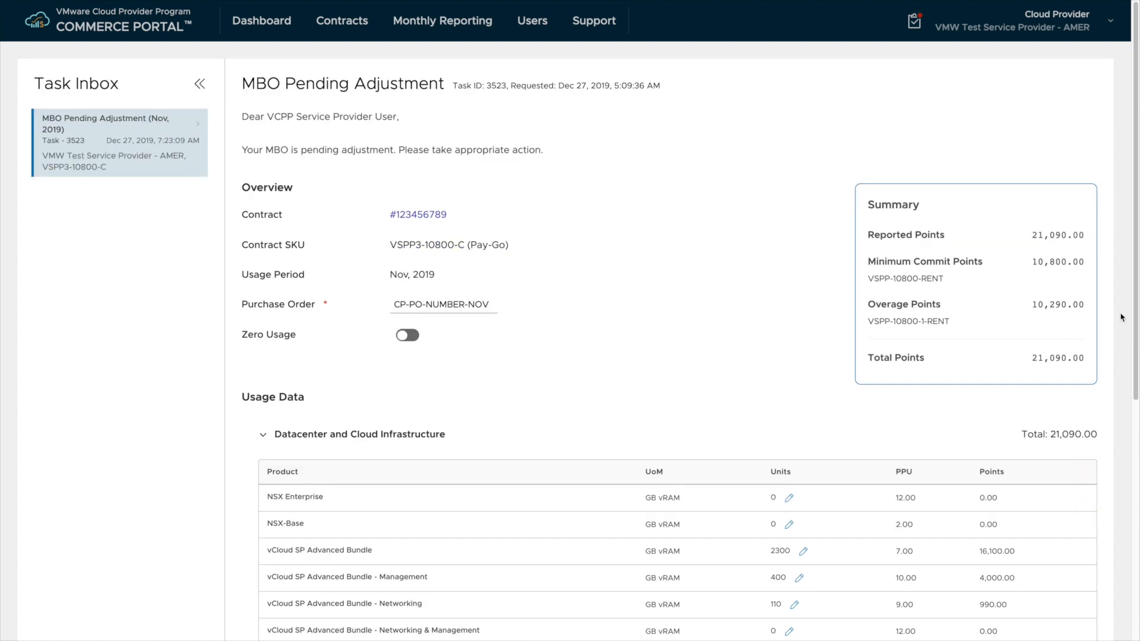
scroll(down, 3)
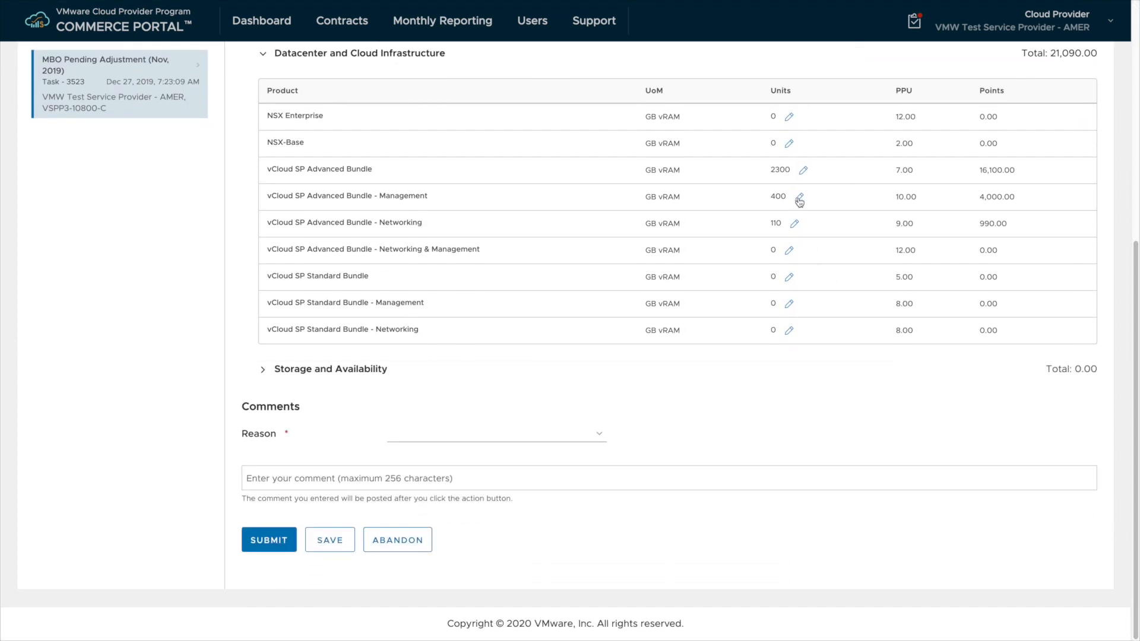
click(798, 197)
text(420)
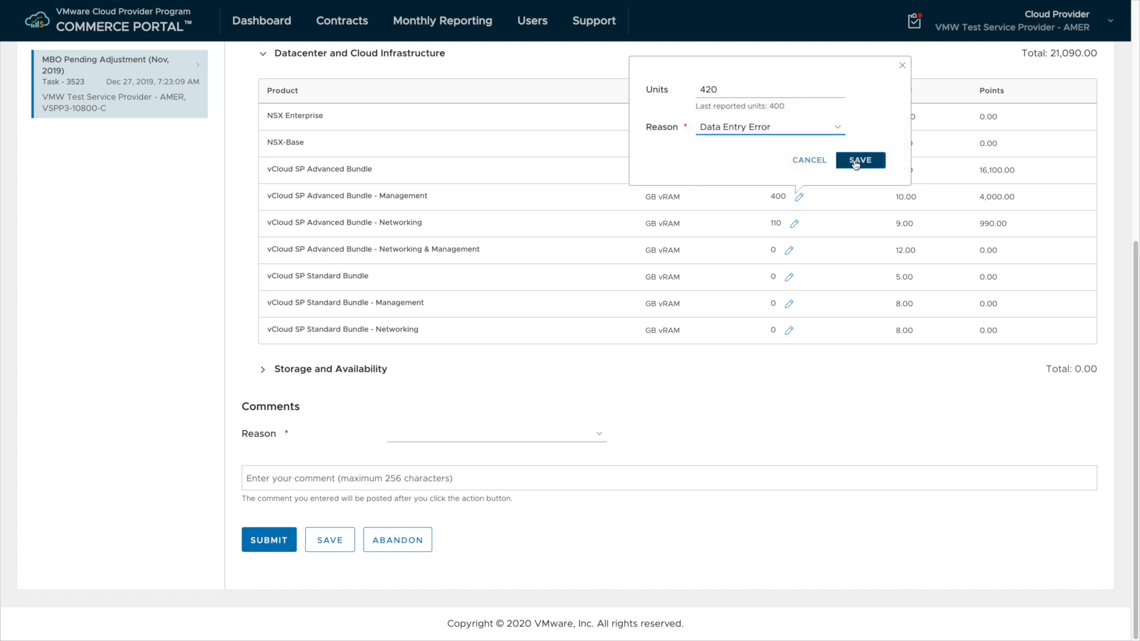
click(859, 160)
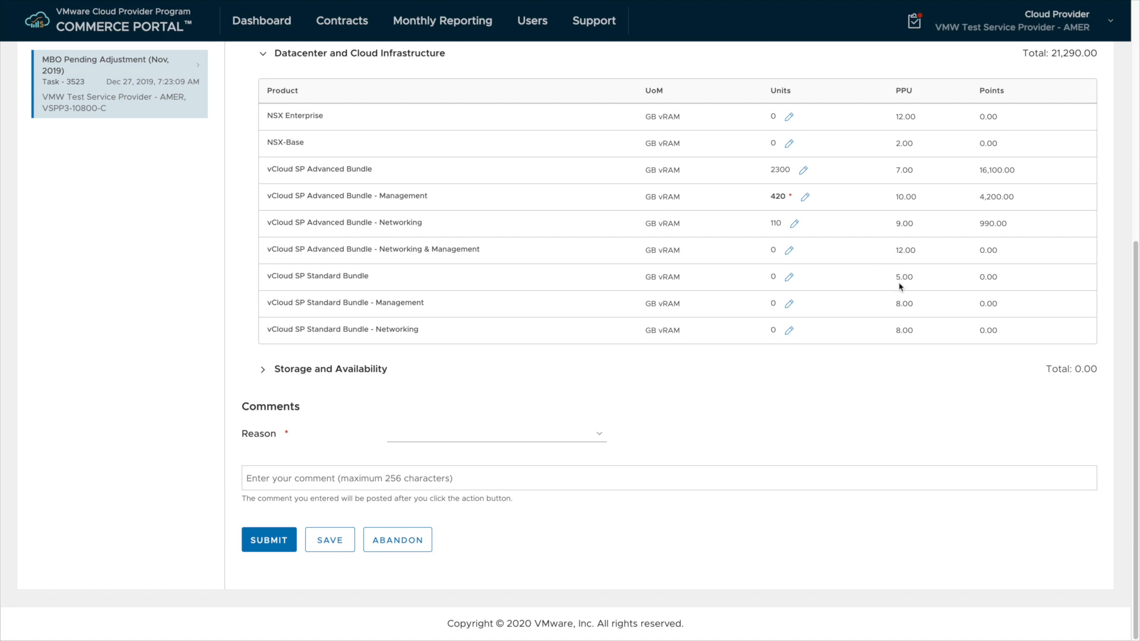
Set the adjustment reason to Data Entry Error and submit the adjusted report.
click(496, 434)
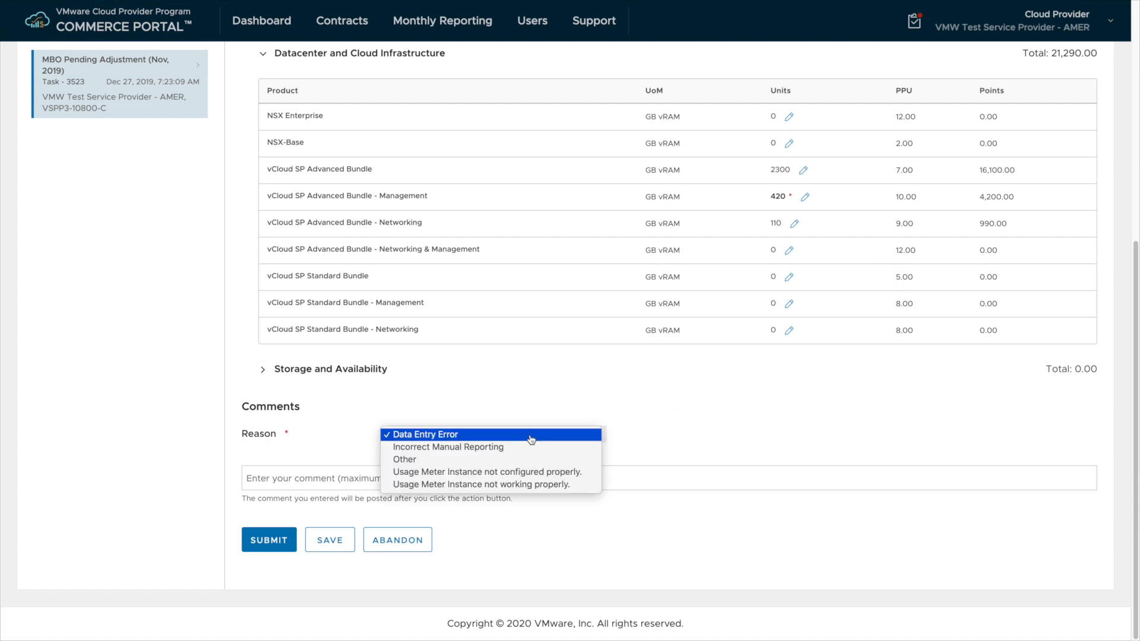
mouse_move(534, 444)
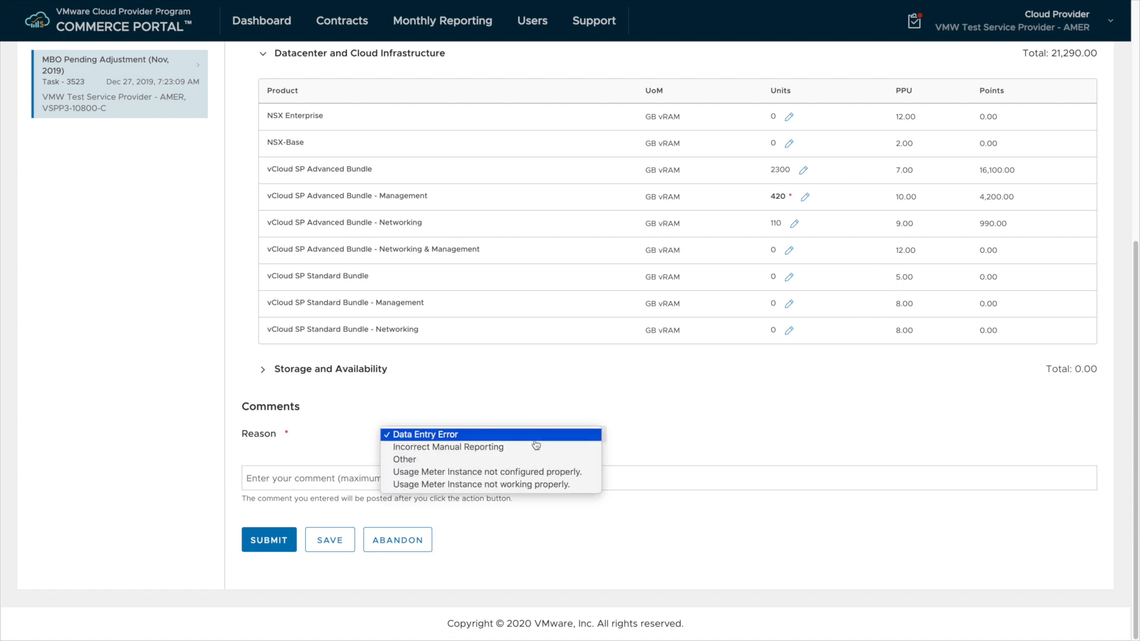
click(426, 435)
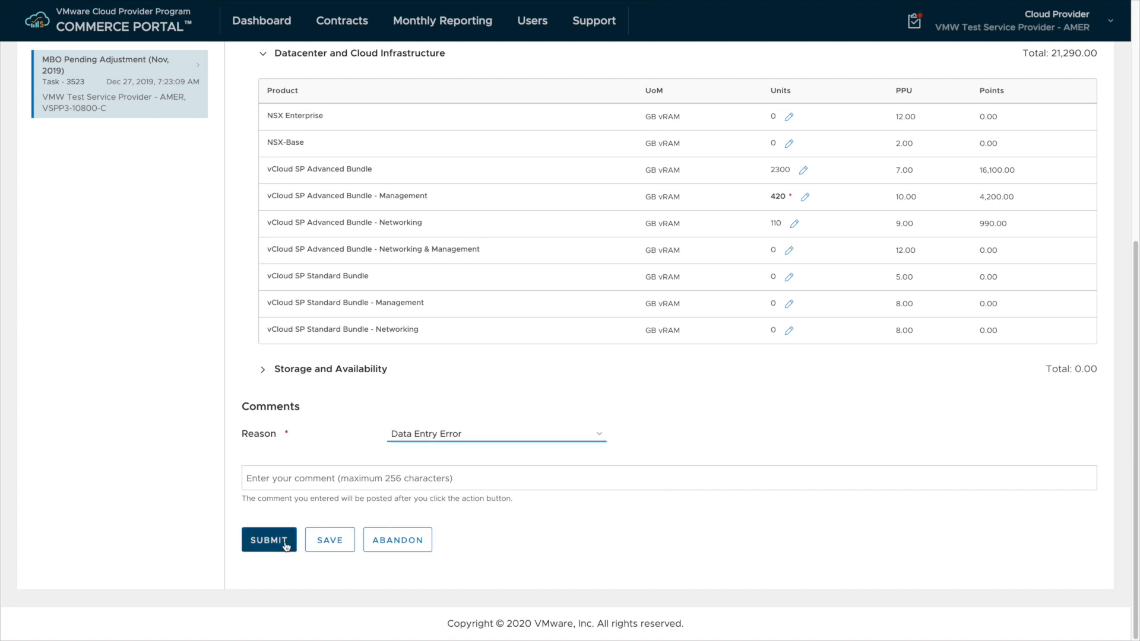
mouse_move(329, 539)
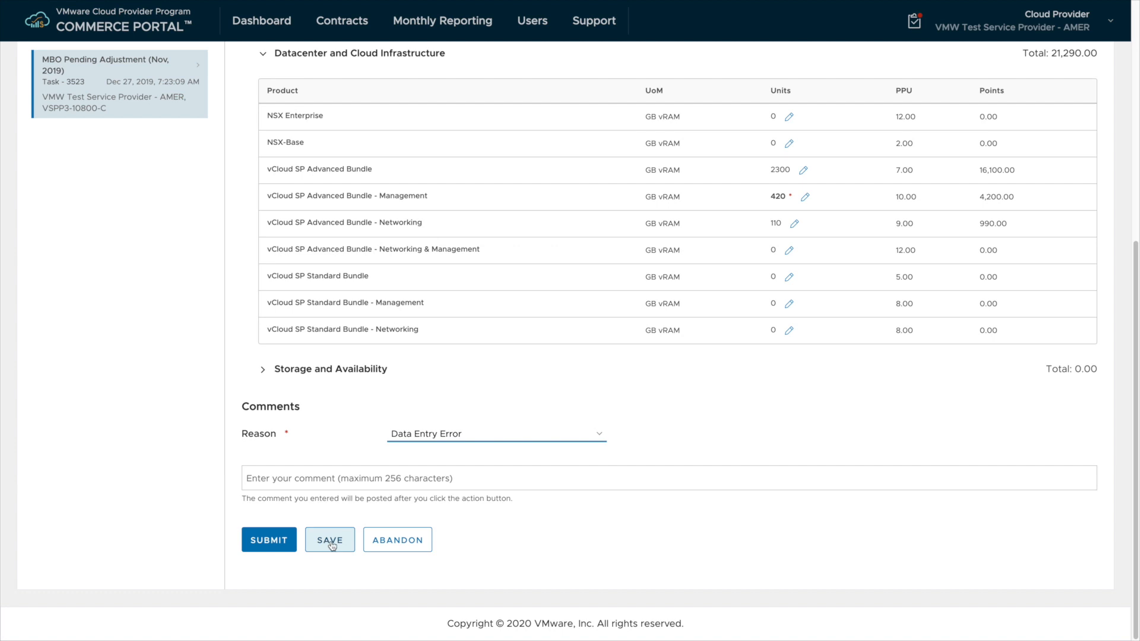
mouse_move(324, 551)
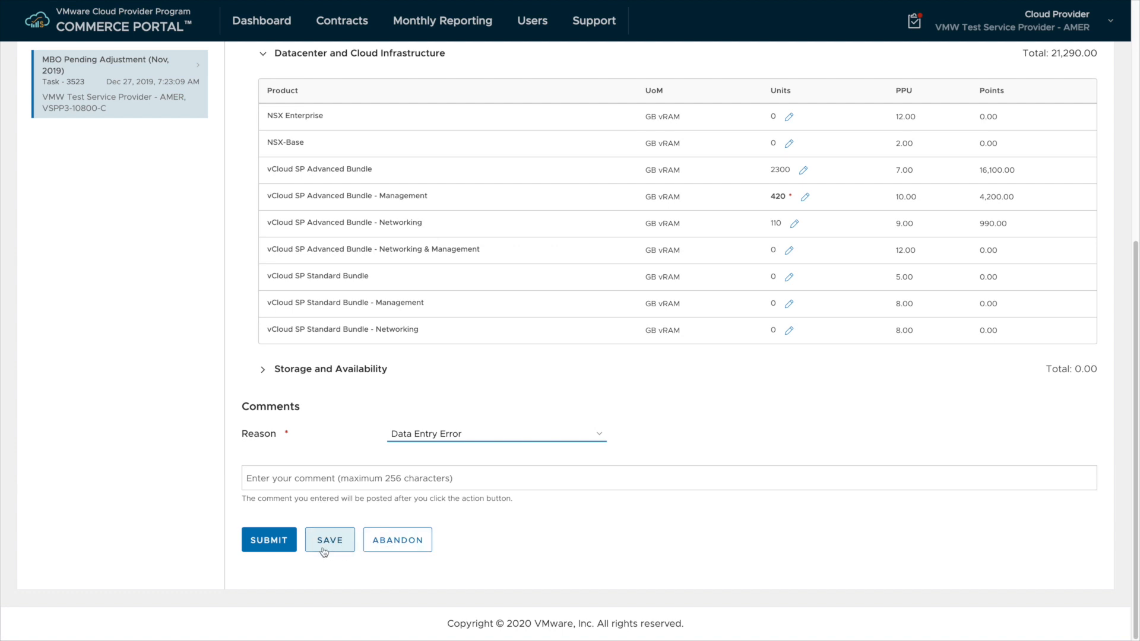
click(268, 539)
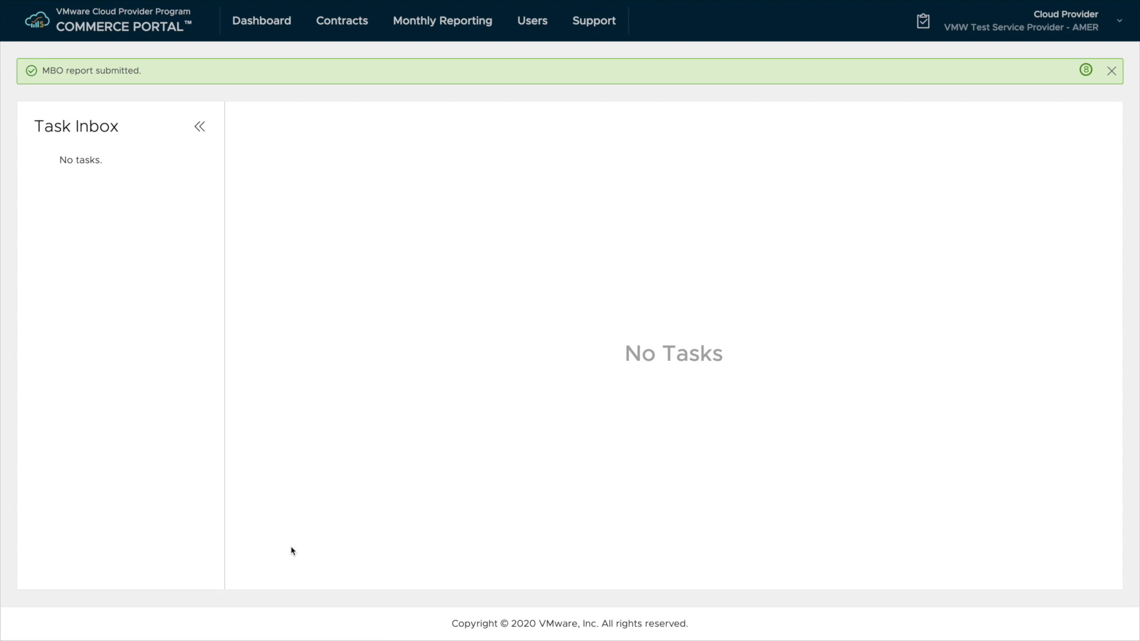